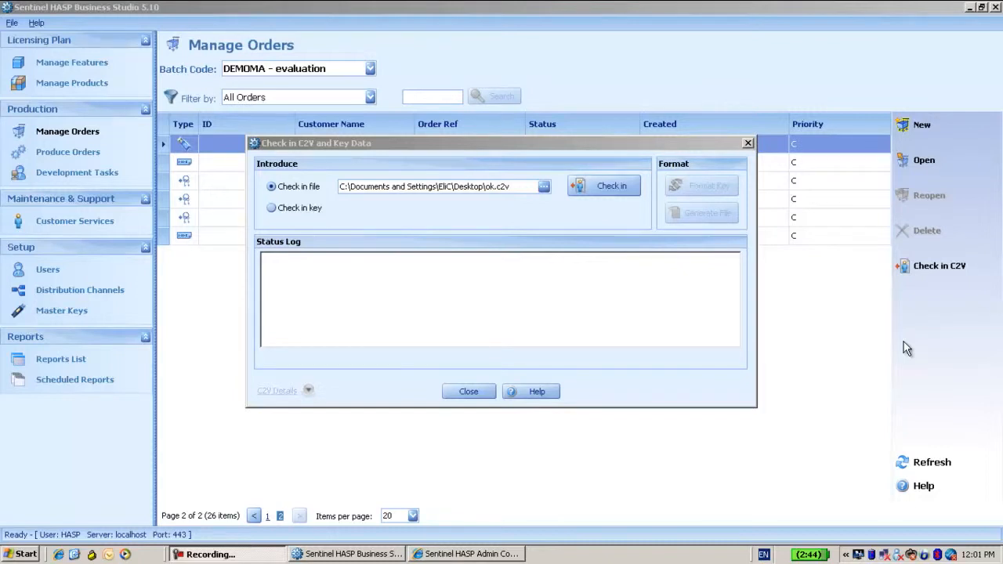
mouse_move(896, 343)
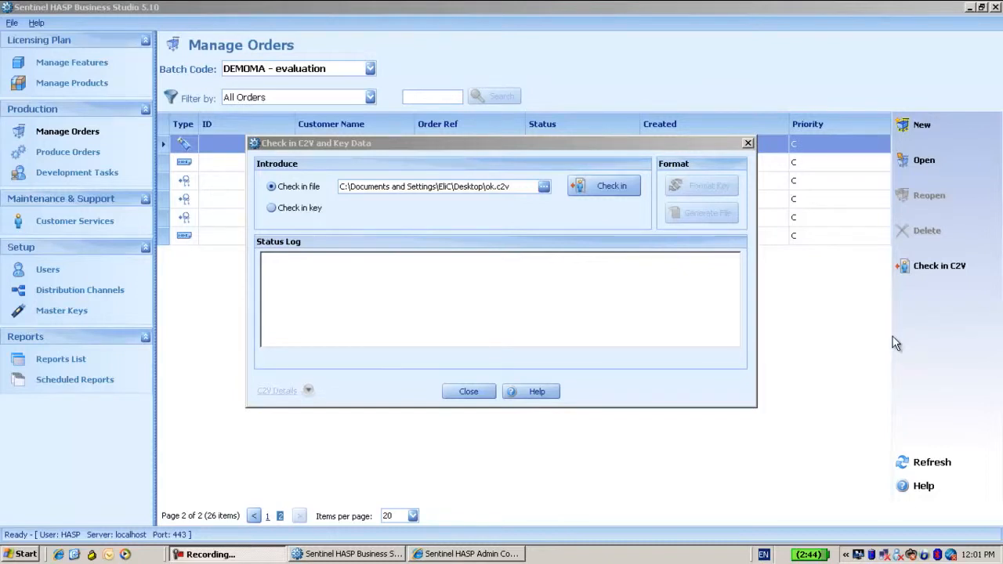
mouse_move(614, 262)
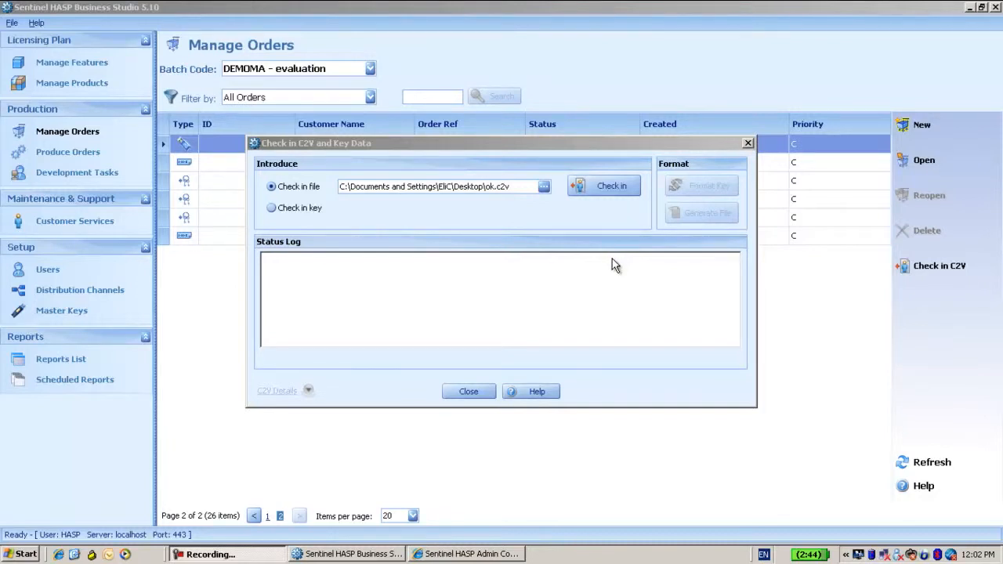
mouse_move(617, 265)
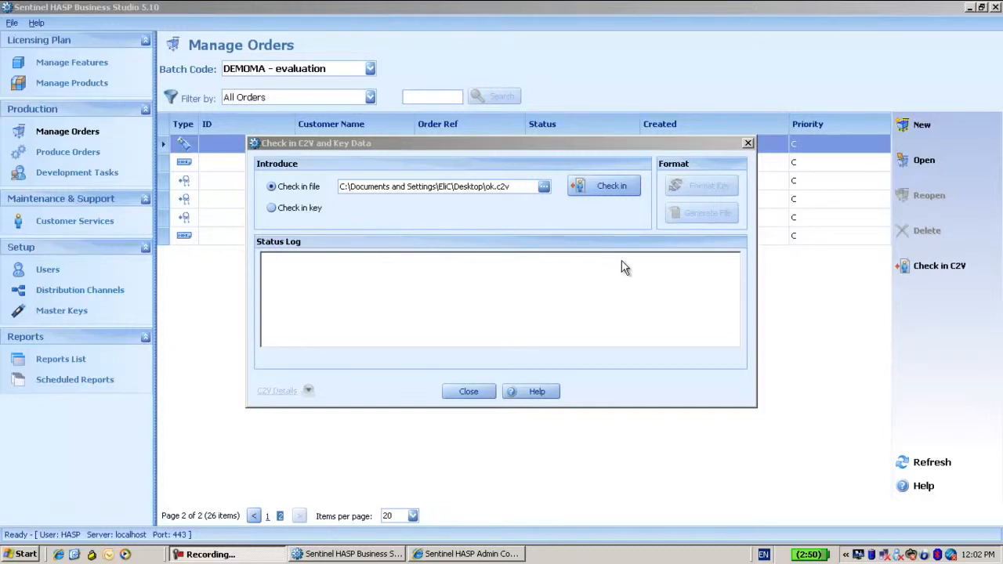
- Check in ok.c2v and read the log: HASP record updated, order 35 needs re-application
left_click(611, 185)
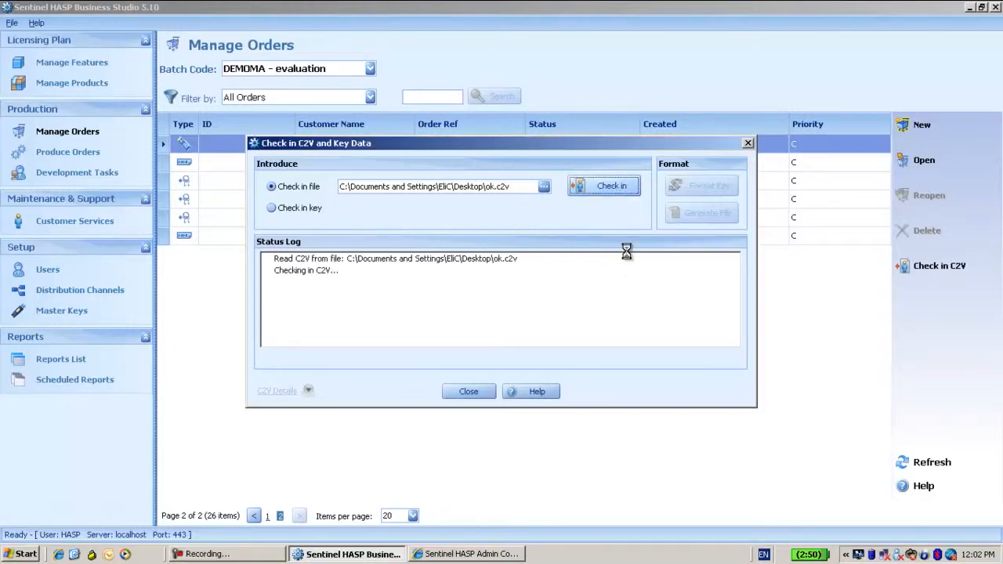
left_click(604, 184)
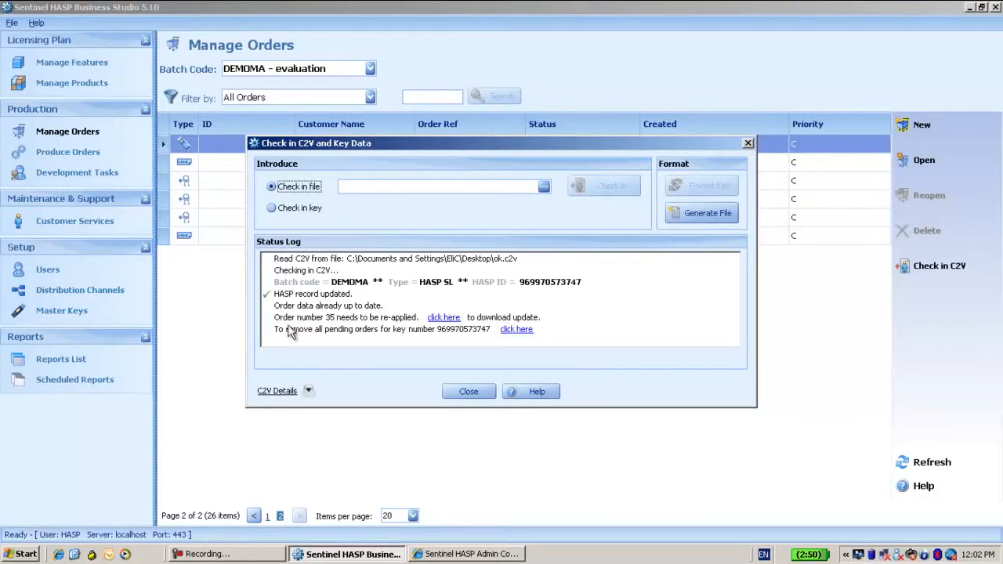
mouse_move(285, 329)
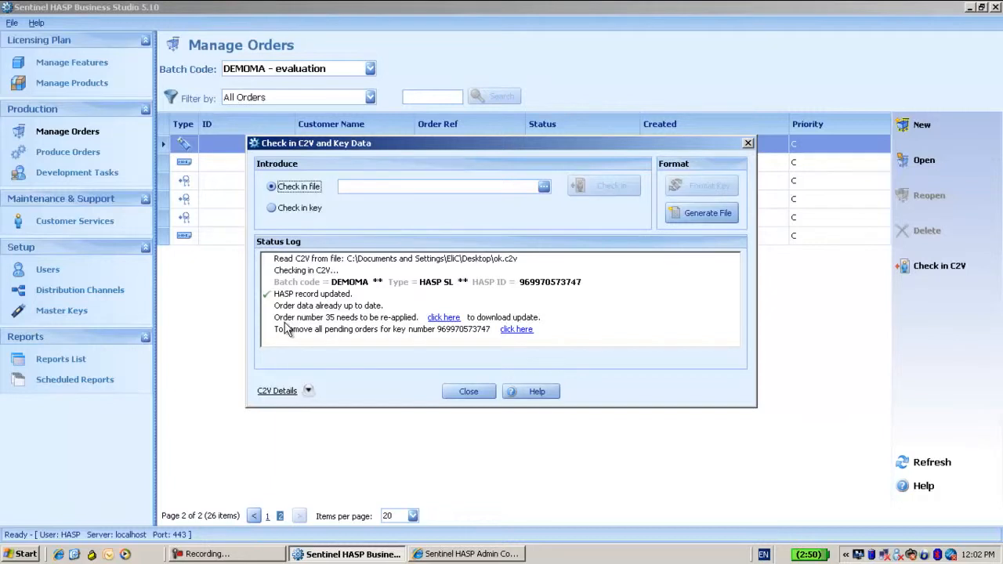
mouse_move(404, 329)
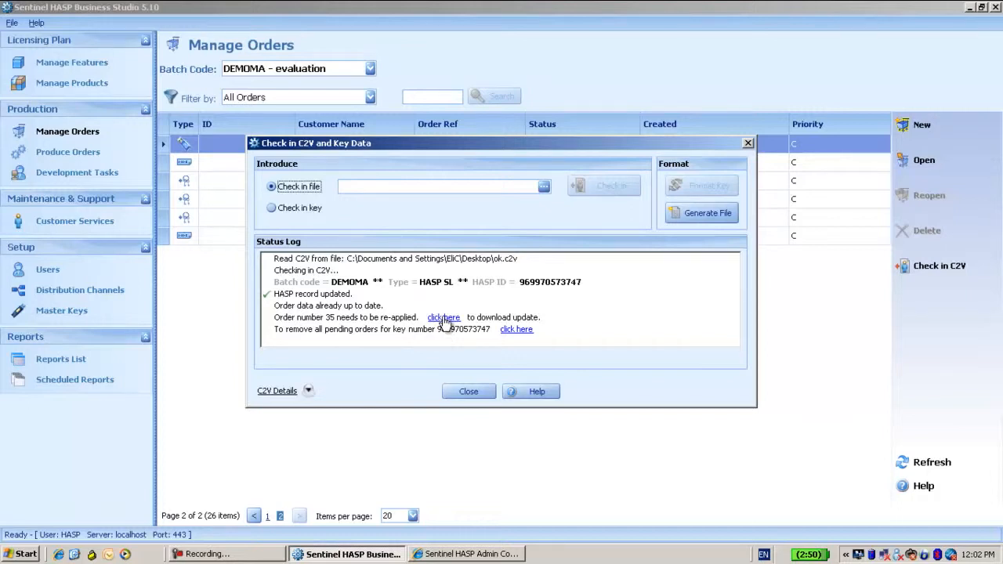
- Generate the update for order 35, acknowledge the empty V2C error and close Produce HASP Update
left_click(445, 316)
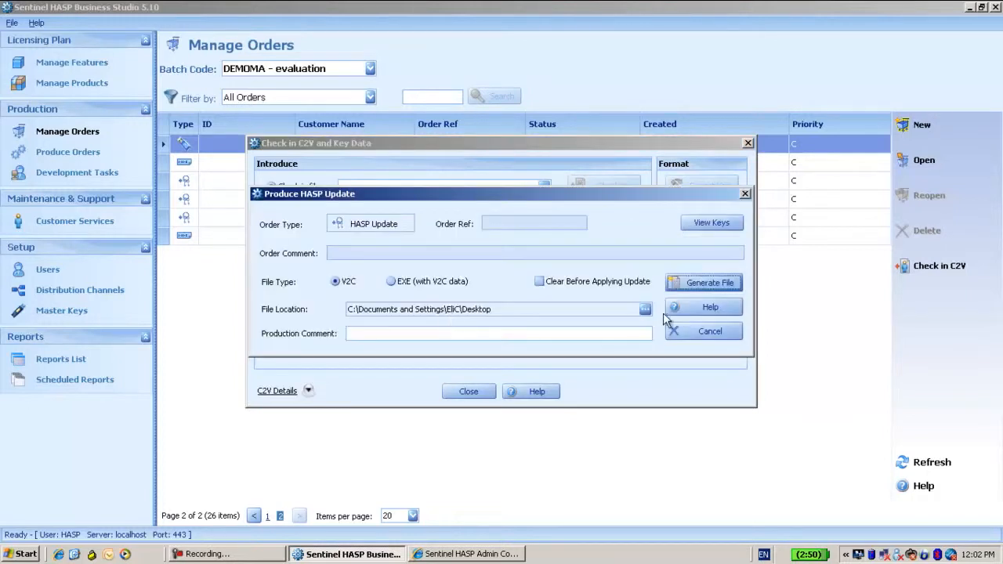
left_click(708, 282)
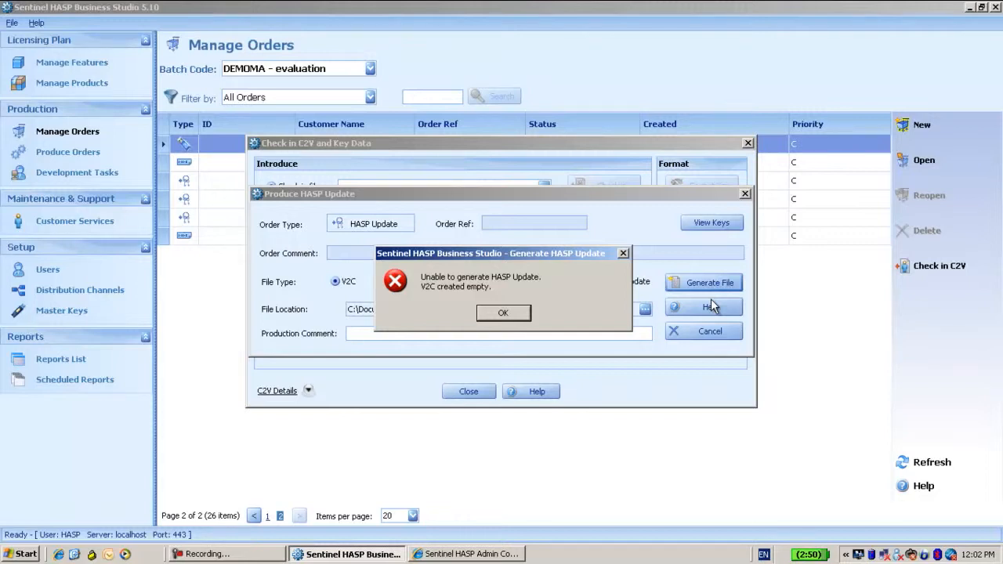
mouse_move(681, 310)
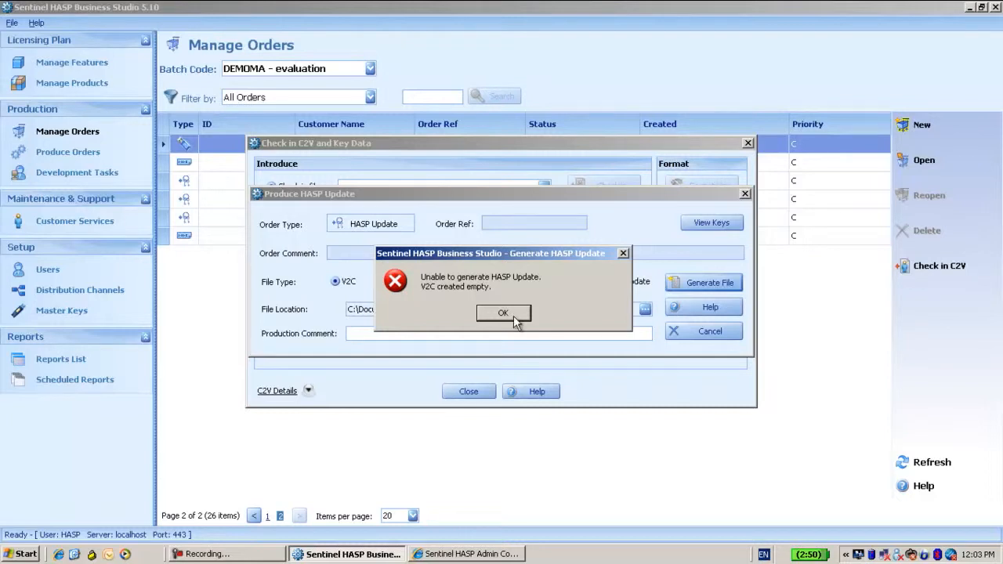
left_click(503, 313)
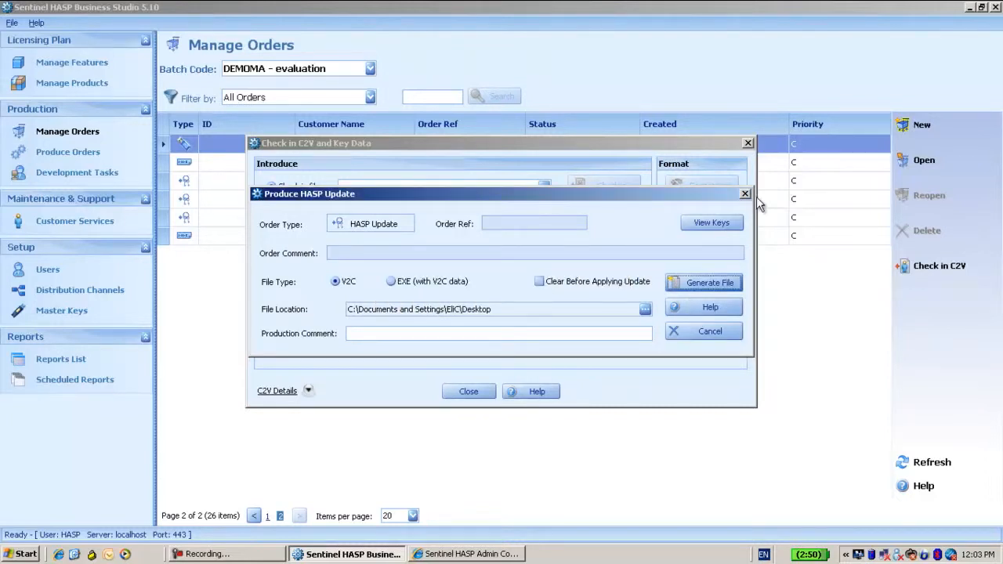
left_click(743, 195)
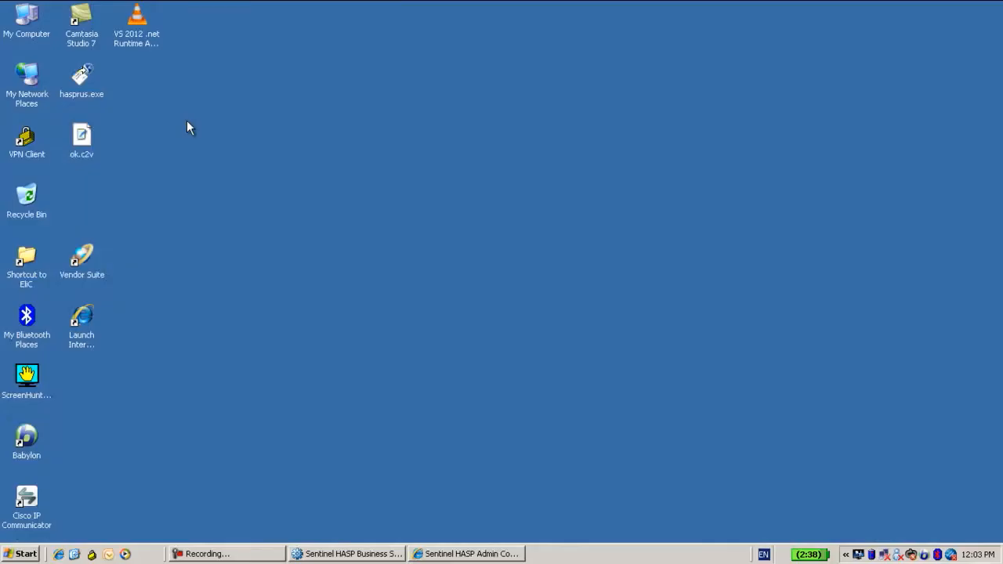
mouse_move(91, 118)
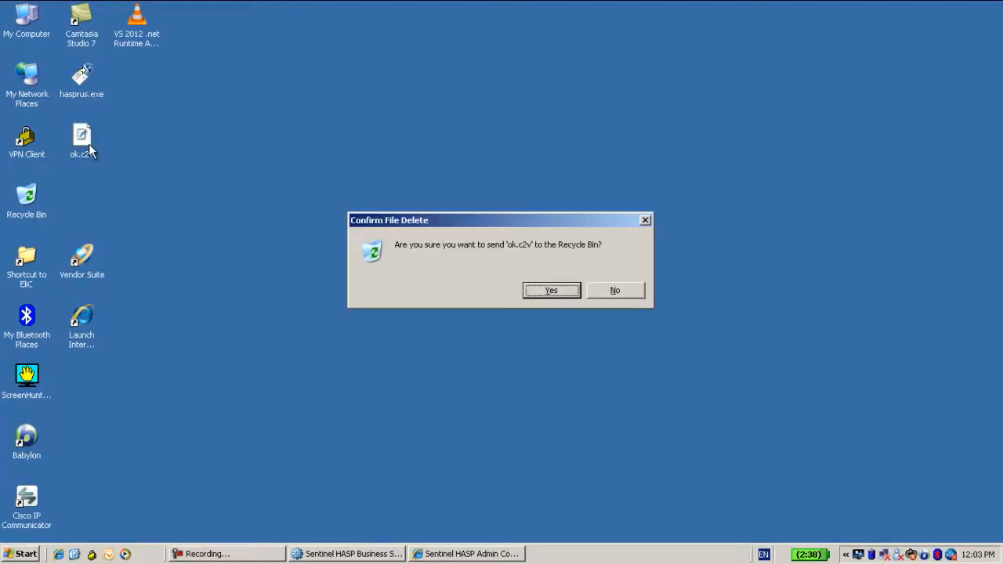
- Confirm sending ok.c2v to the Recycle Bin
left_click(551, 290)
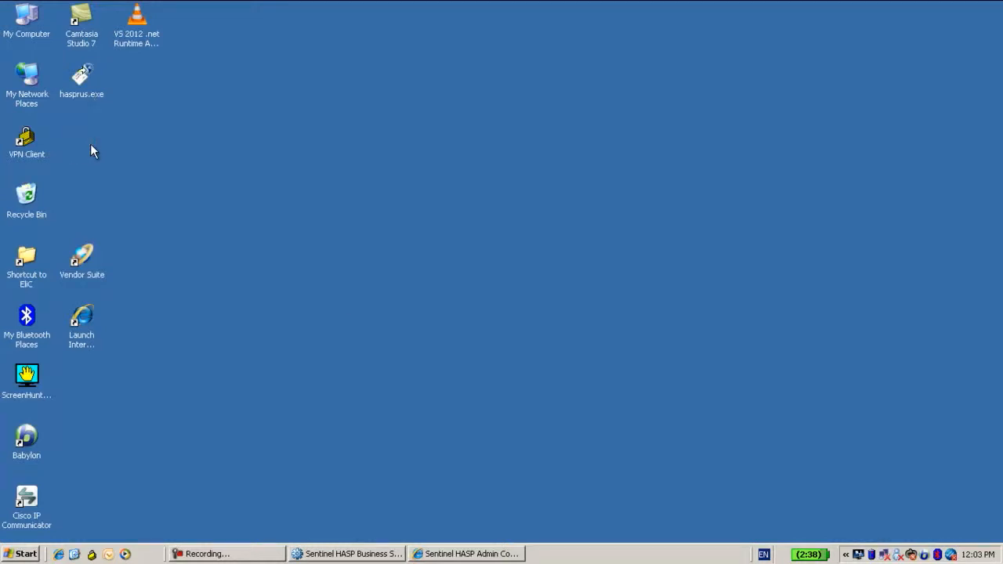
mouse_move(97, 127)
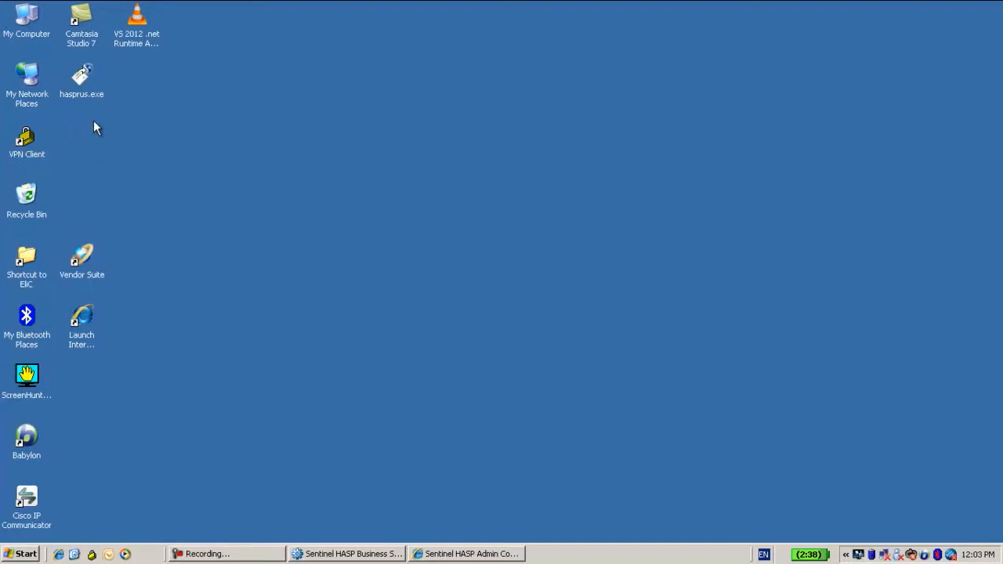
mouse_move(85, 92)
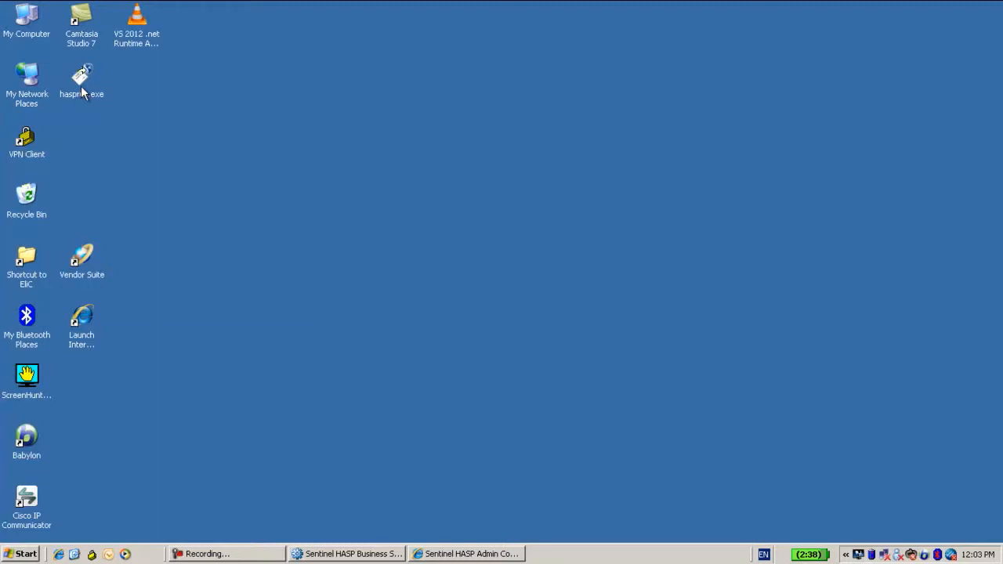
- Launch haspruS.exe, collect the key status and save it to the desktop as ok2
double_click(82, 82)
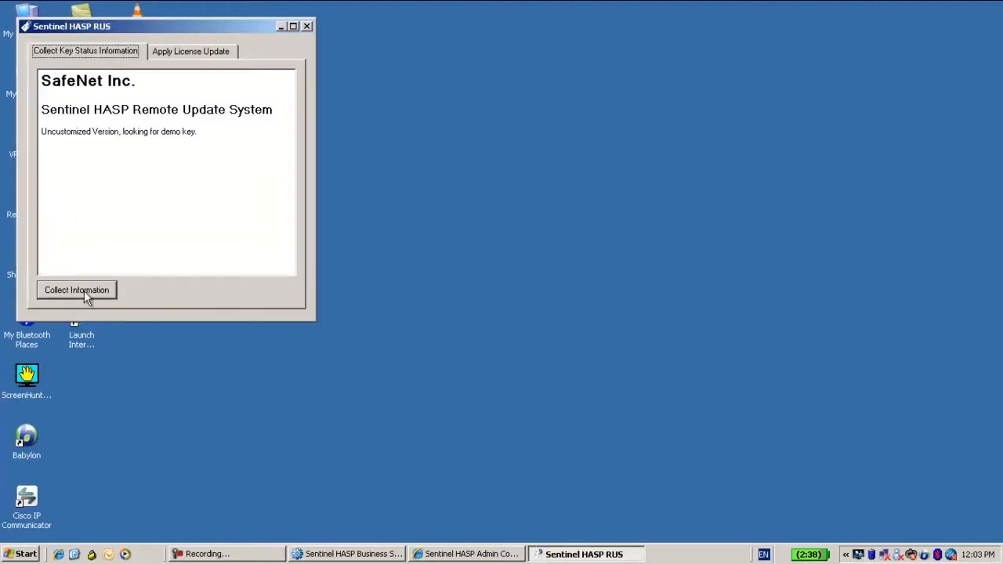
left_click(75, 290)
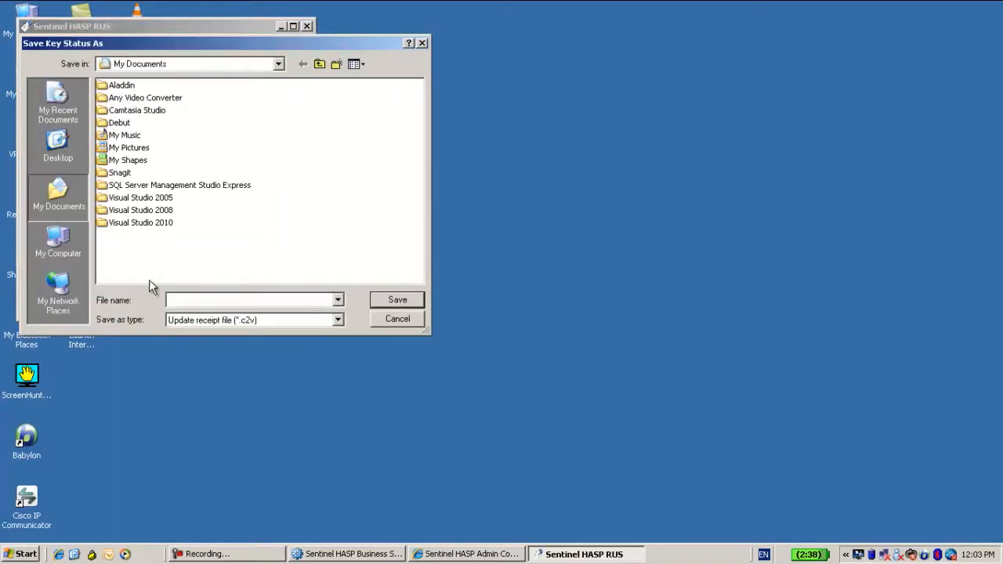
left_click(58, 144)
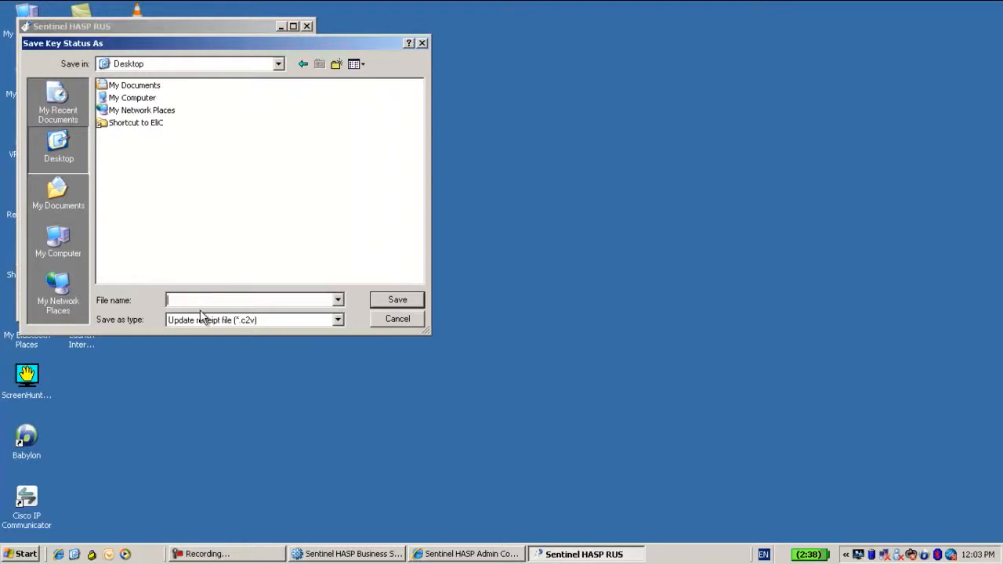
type("ok2")
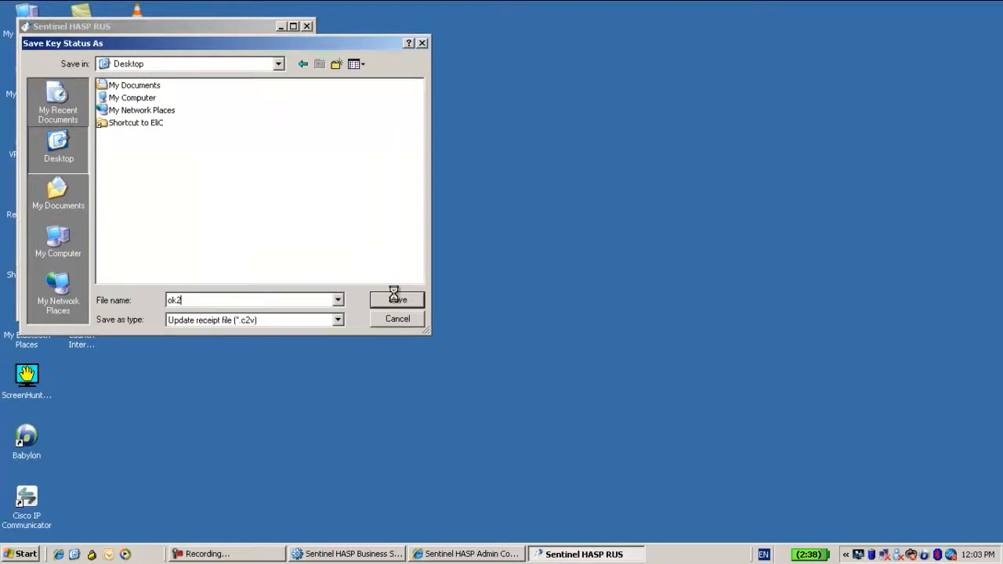
left_click(398, 300)
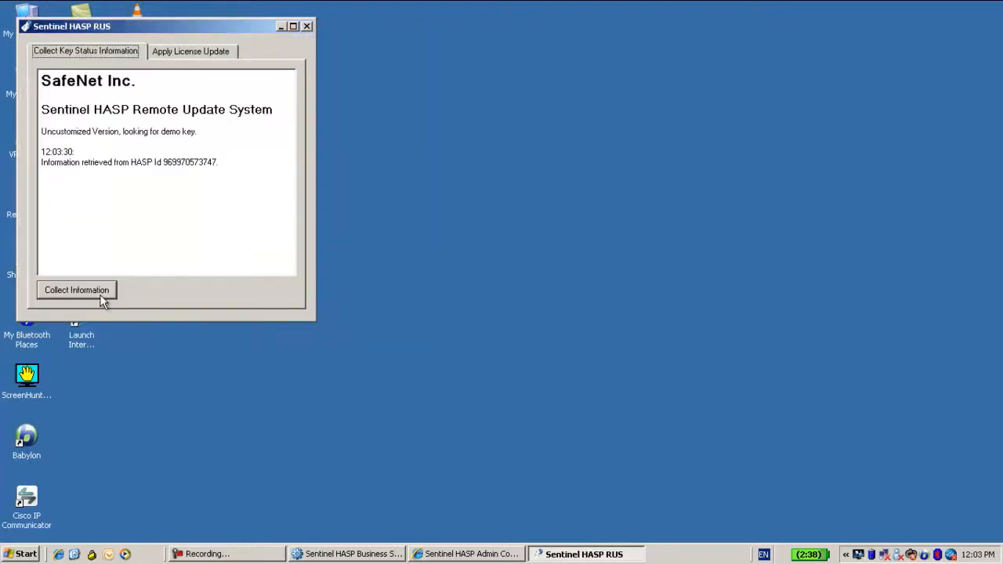
left_click(75, 289)
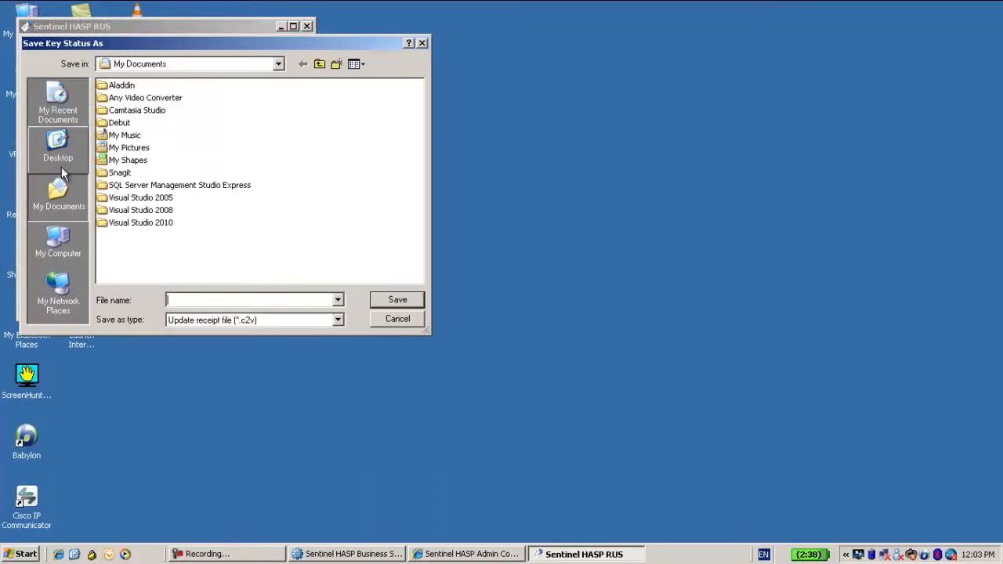
mouse_move(410, 45)
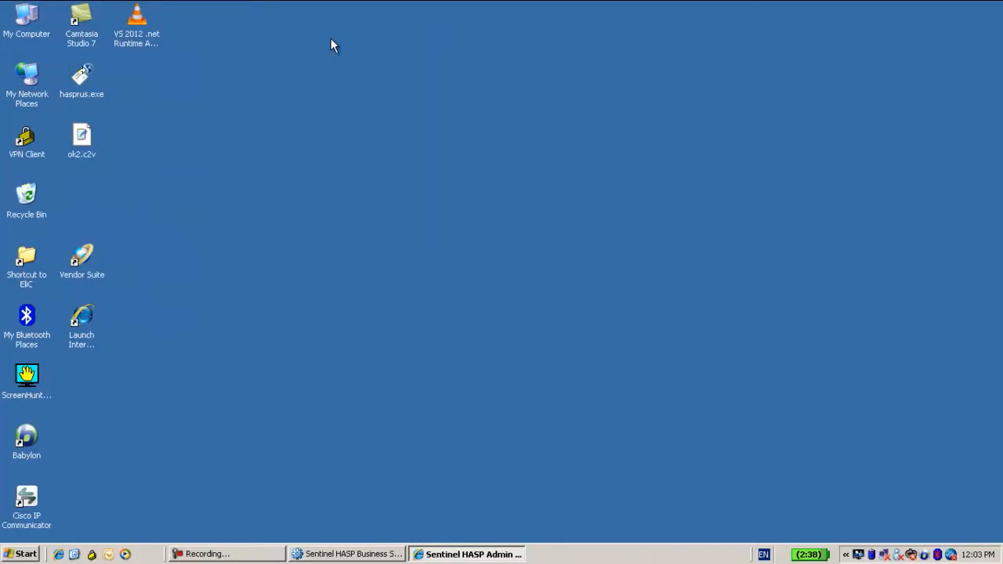
mouse_move(90, 156)
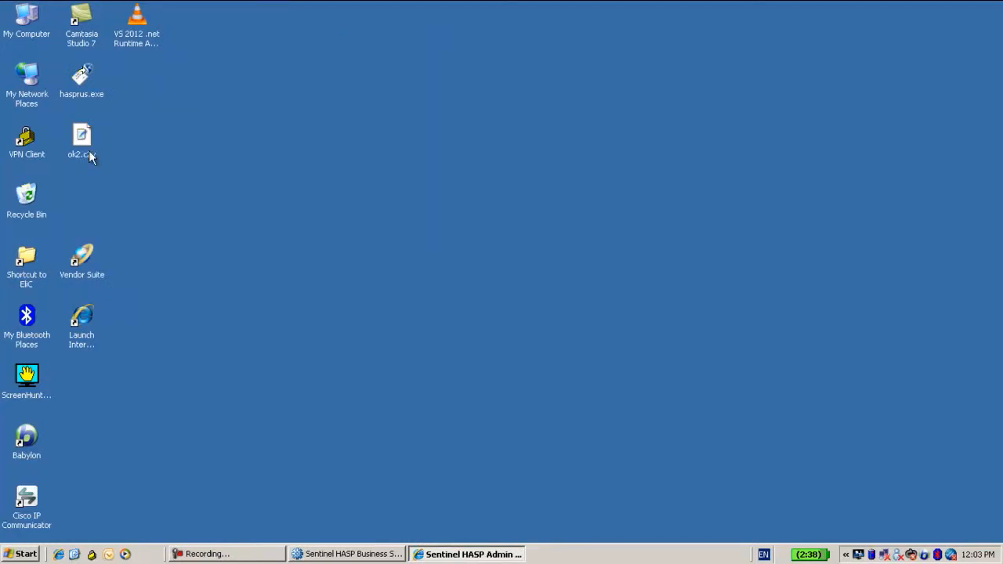
right_click(81, 141)
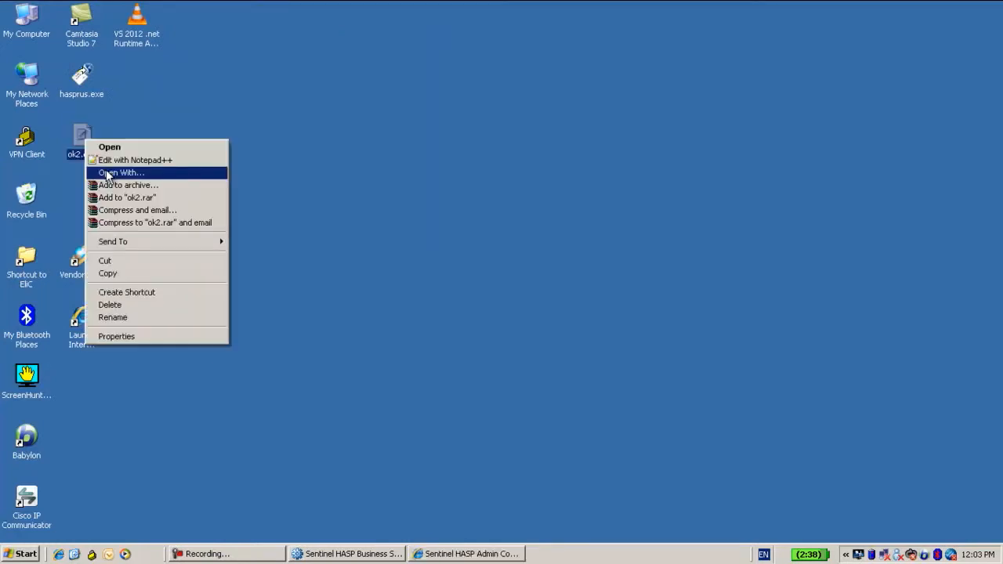
left_click(135, 160)
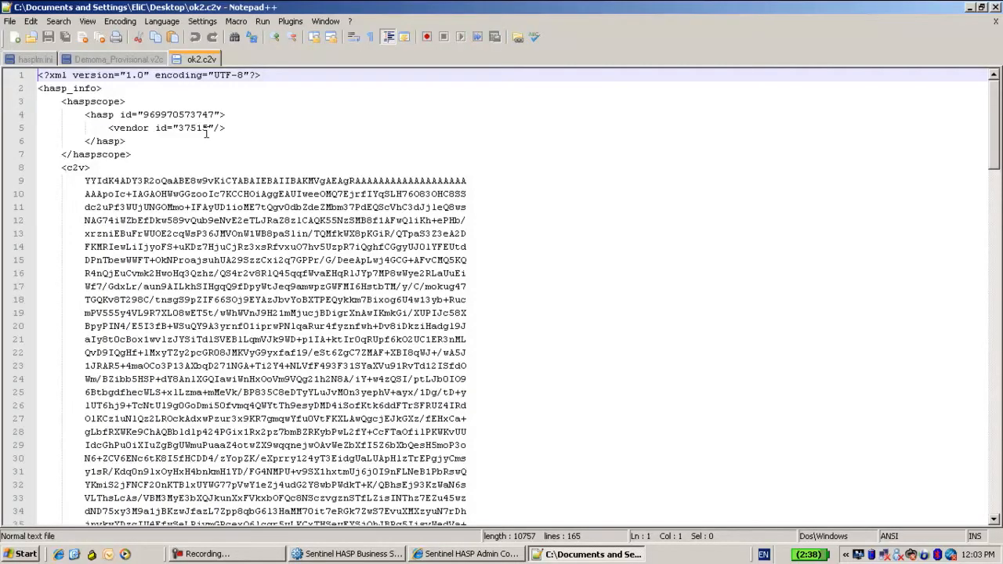
double_click(176, 114)
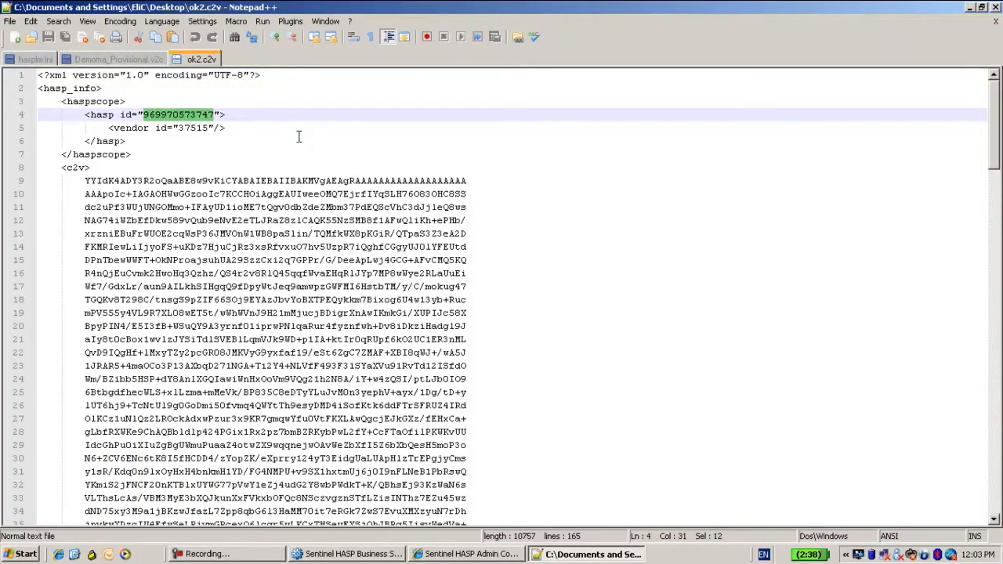
left_click(969, 6)
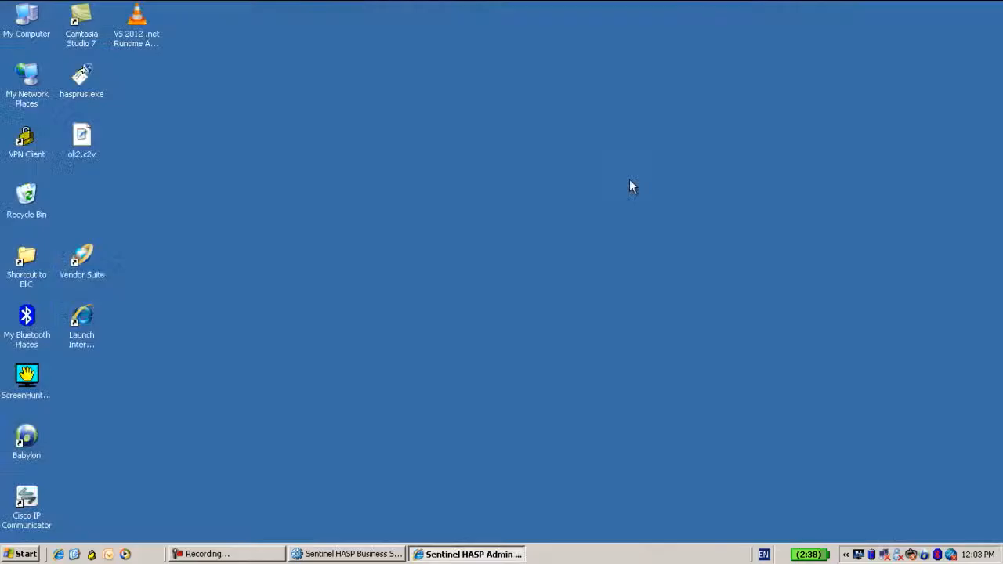
- From Manage Orders, check in ok2.c2v so order 35 is acknowledged with no pending orders
left_click(346, 555)
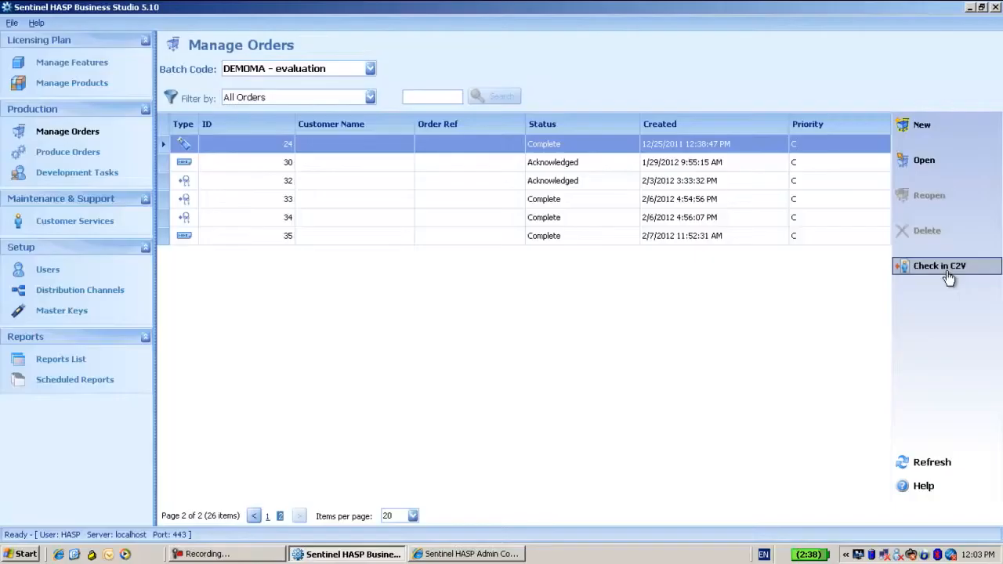
left_click(939, 266)
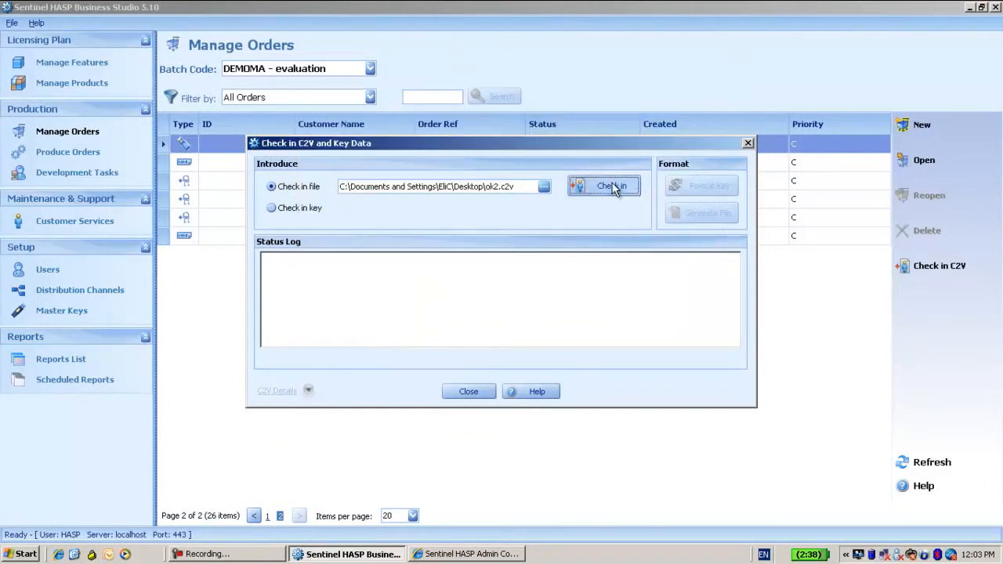
left_click(603, 185)
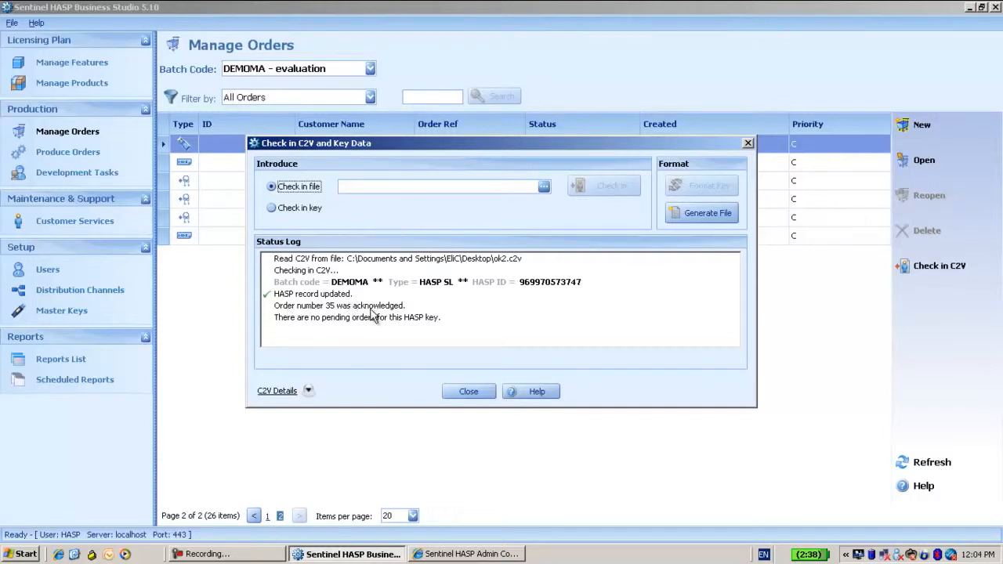
mouse_move(474, 319)
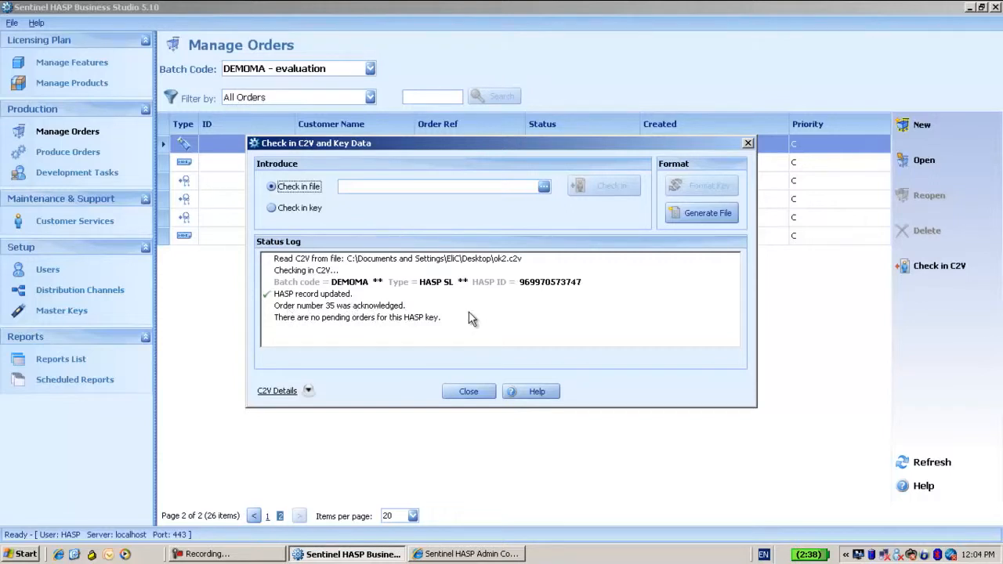